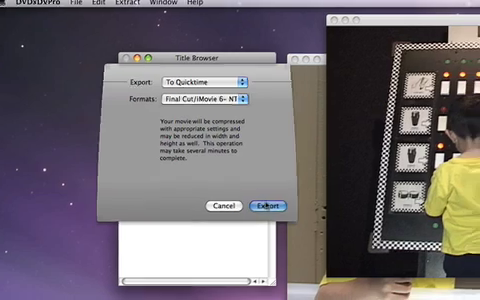
Step: Confirm the QuickTime export in Final Cut/iMovie format to bring up the save window for myMovie.mov
click(267, 206)
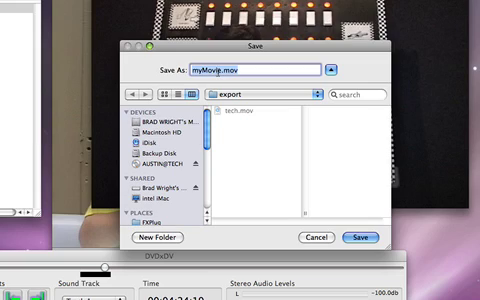